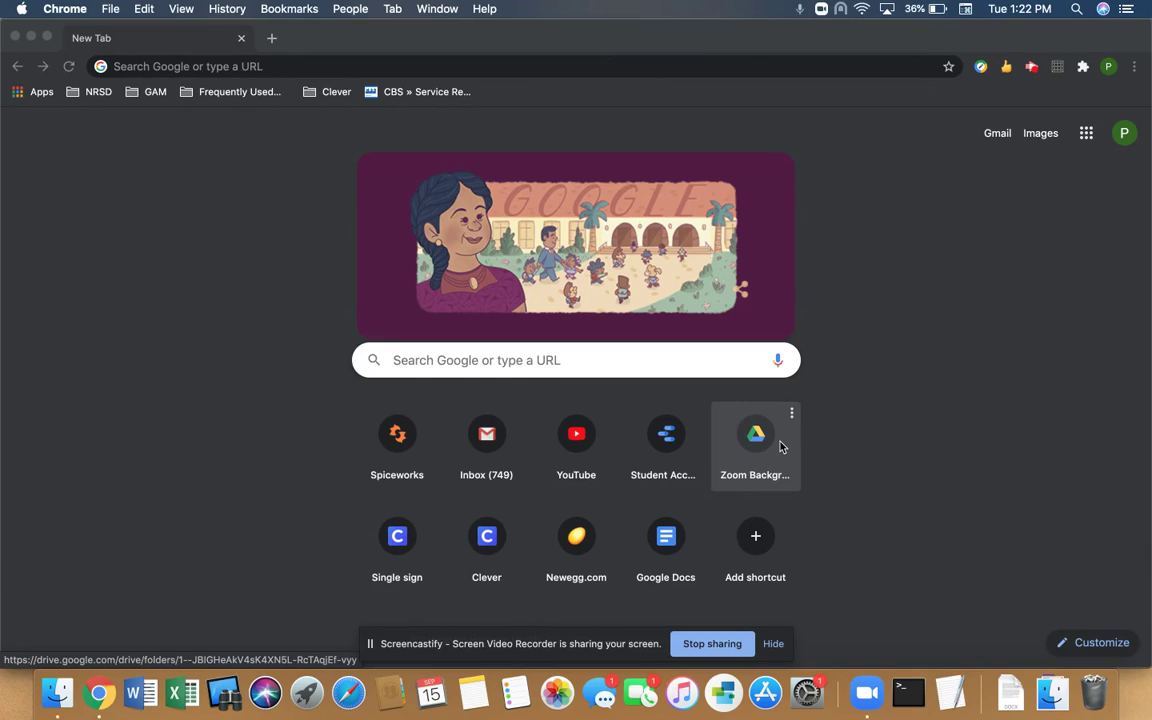
mouse_move(808, 426)
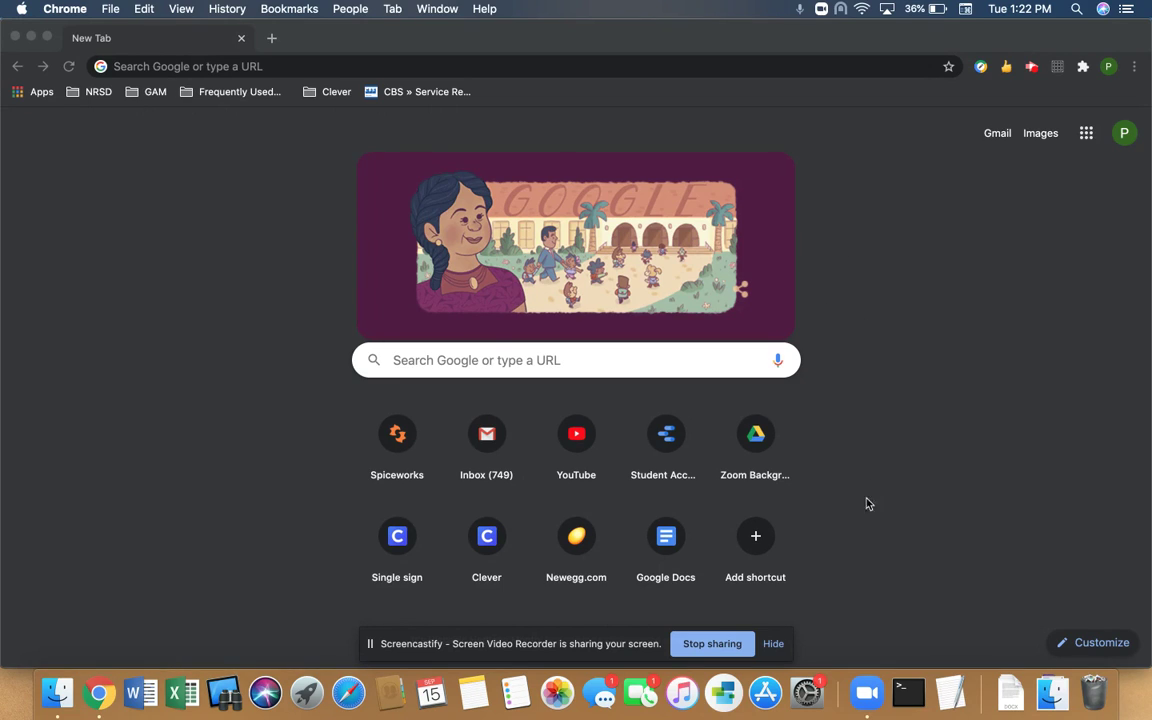
mouse_move(868, 692)
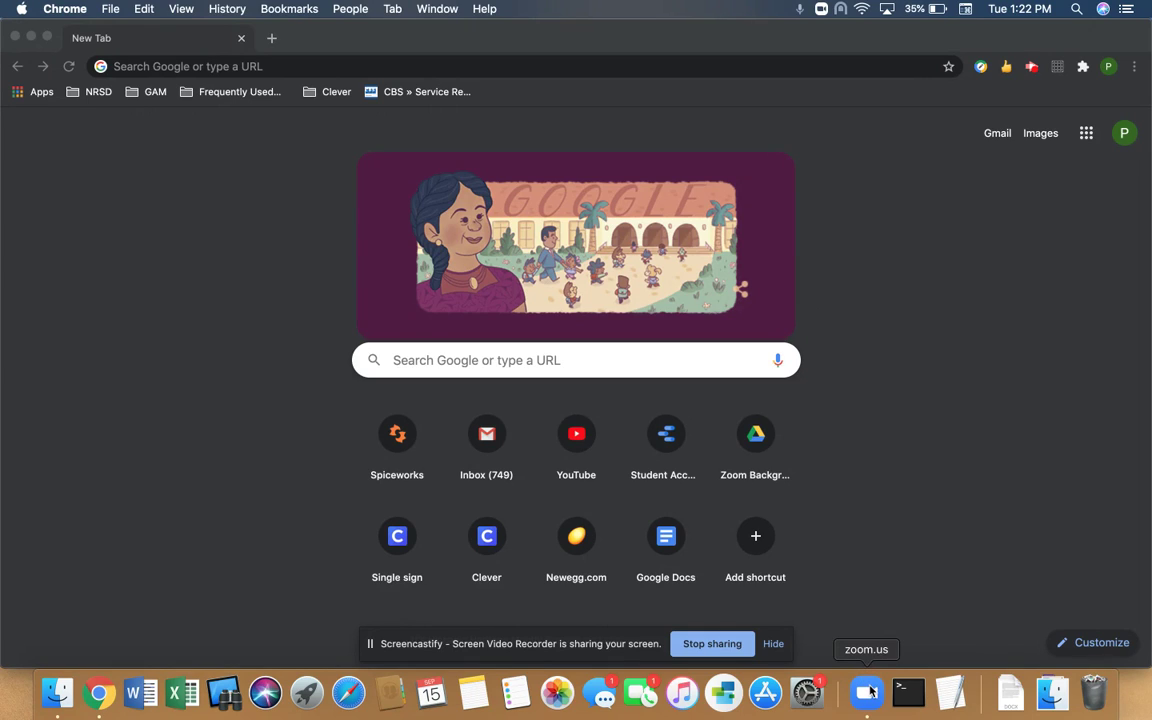
Launch Zoom from the Dock and bring up the profile account menu.
click(868, 694)
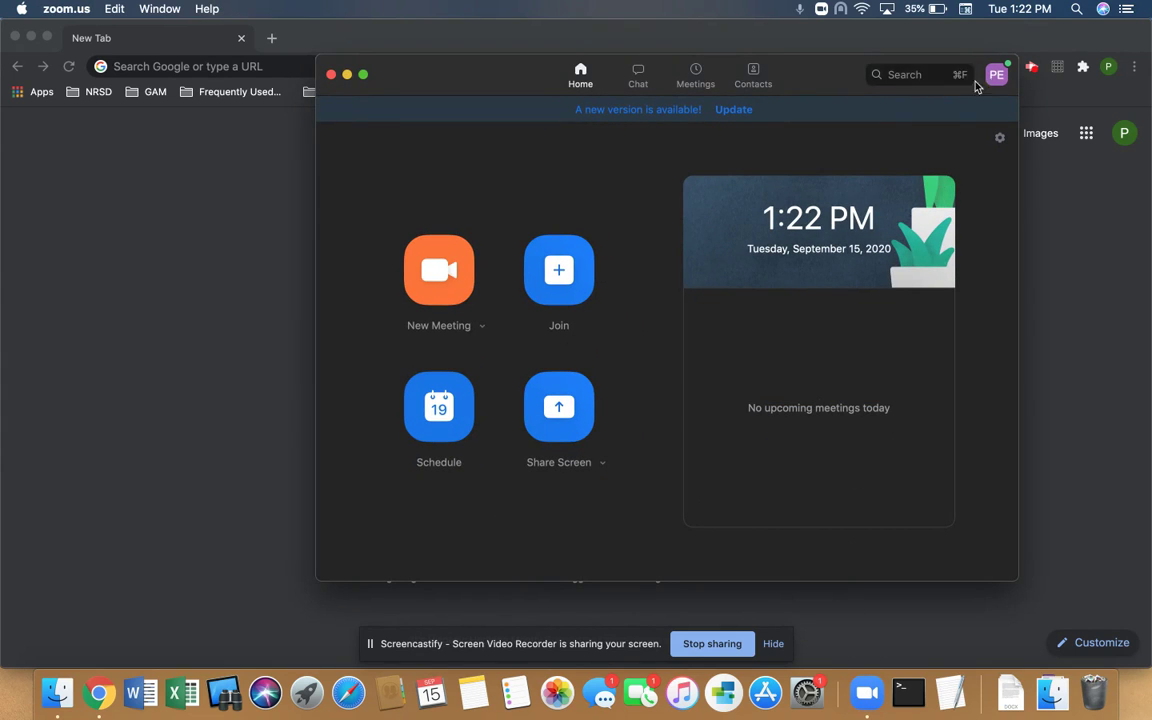
mouse_move(998, 84)
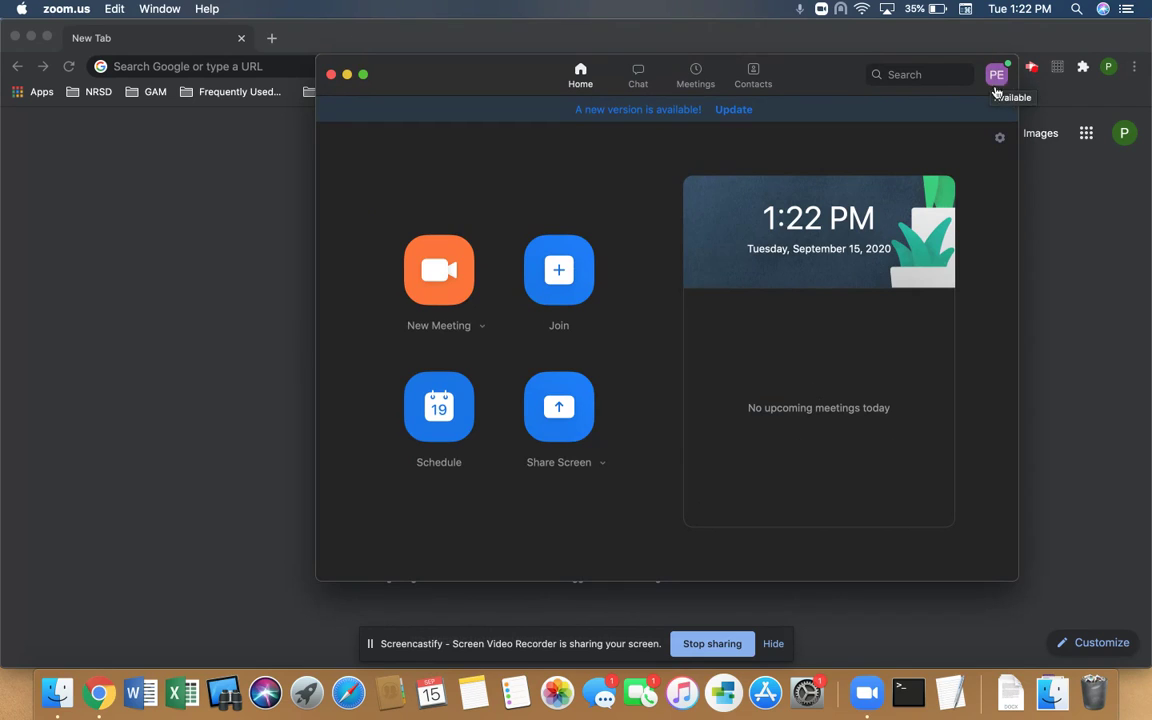
click(996, 74)
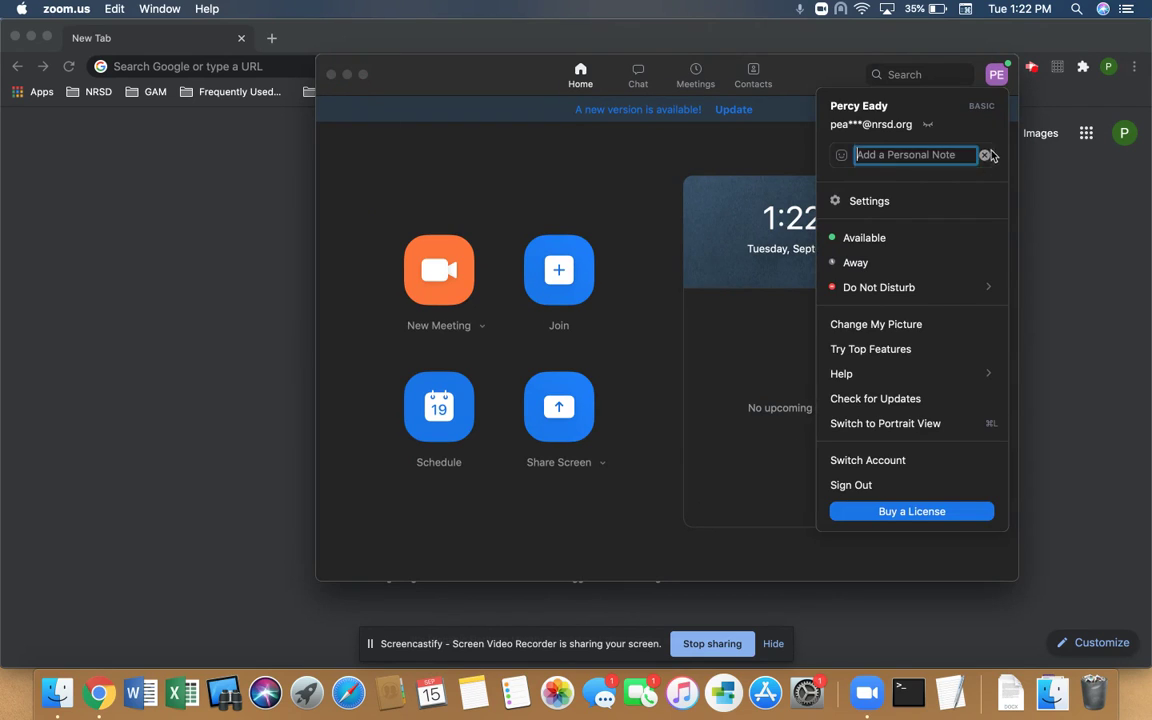
mouse_move(876, 398)
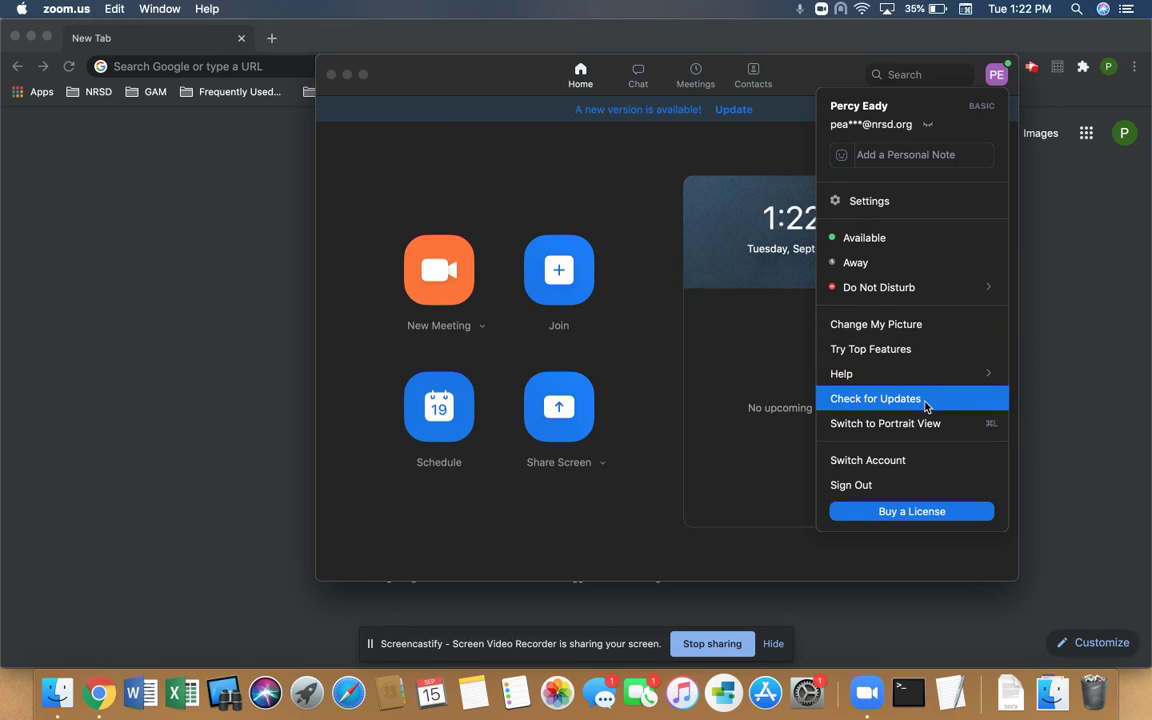
Check for updates, download Zoom 5.2.3 and start its installer.
click(876, 398)
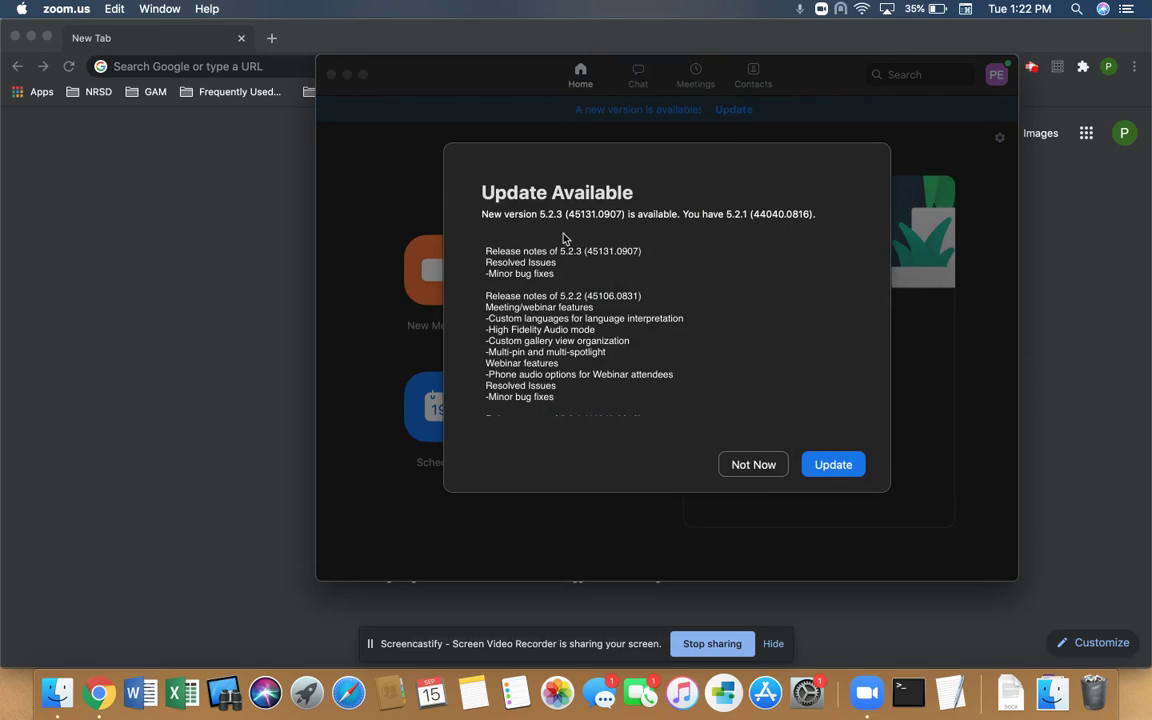
mouse_move(704, 232)
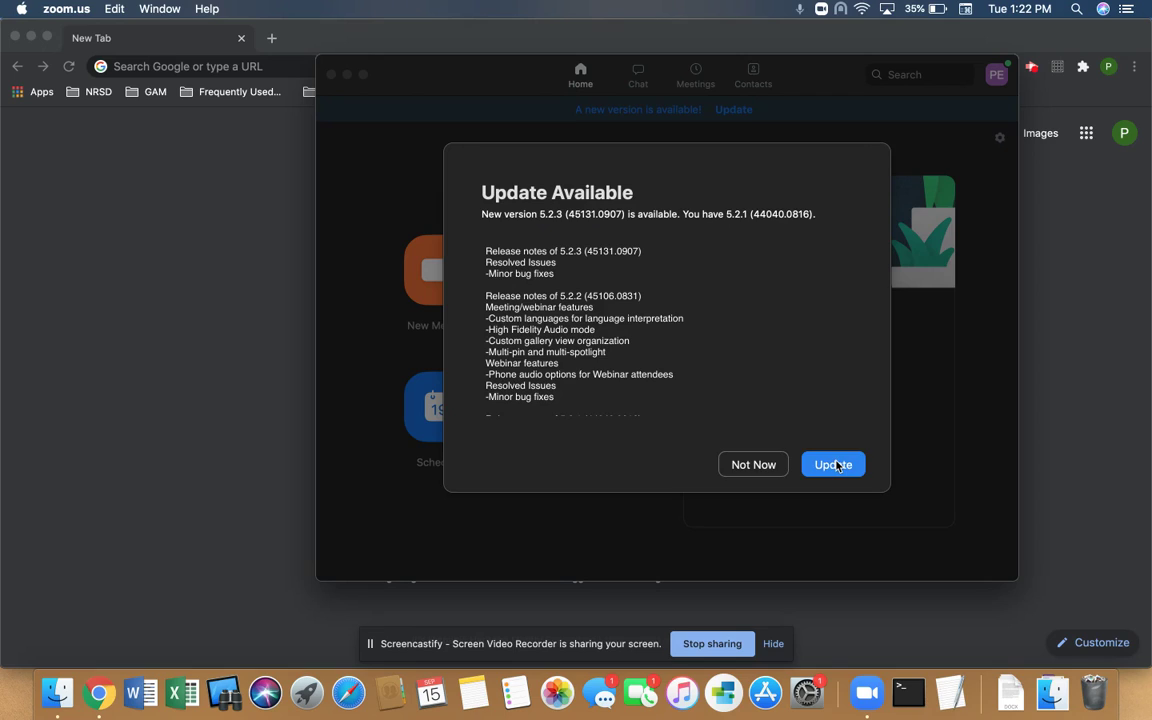
click(832, 464)
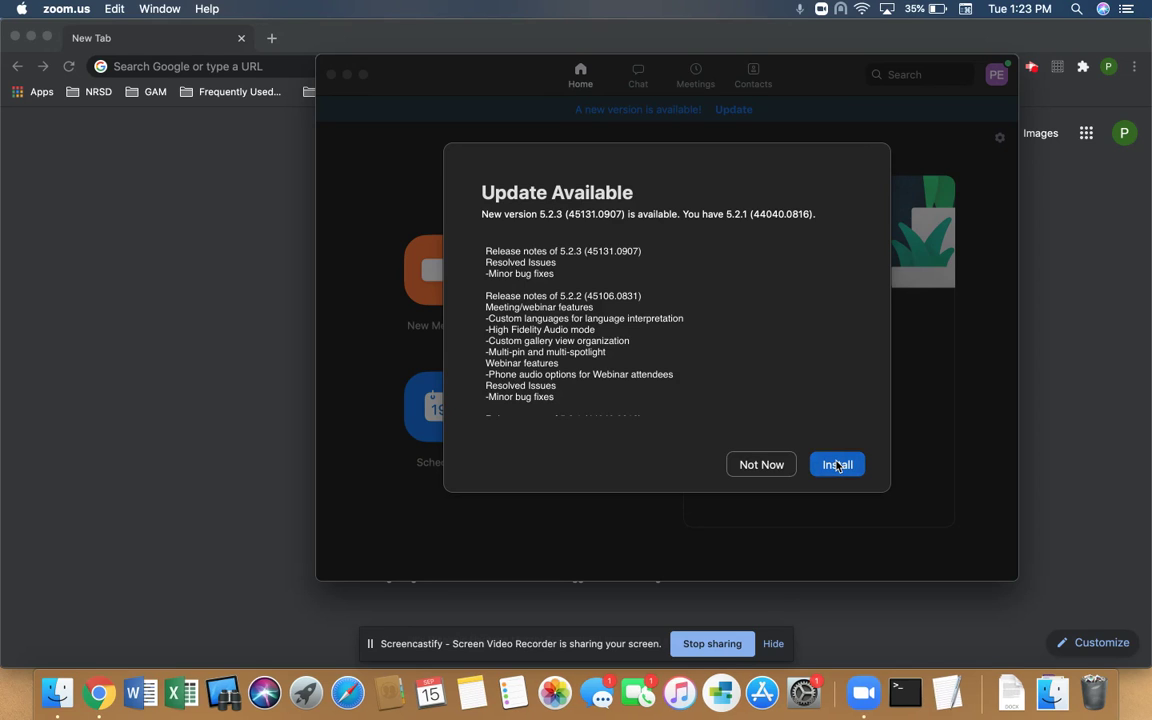
click(836, 464)
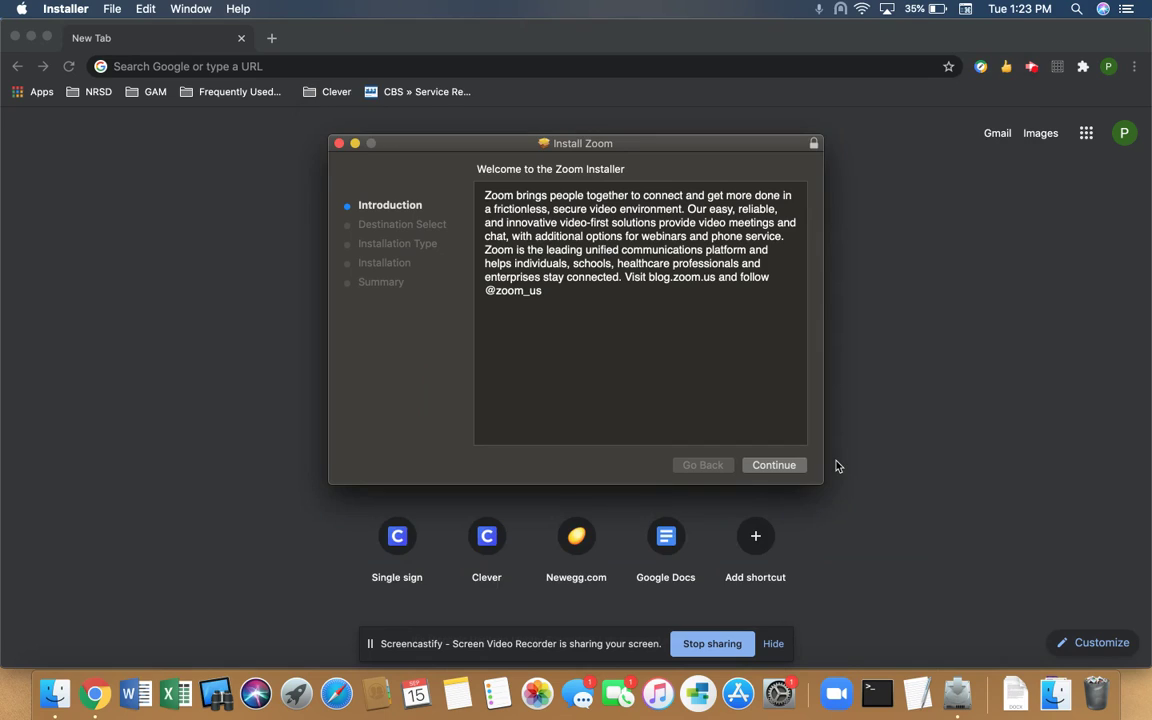
mouse_move(774, 464)
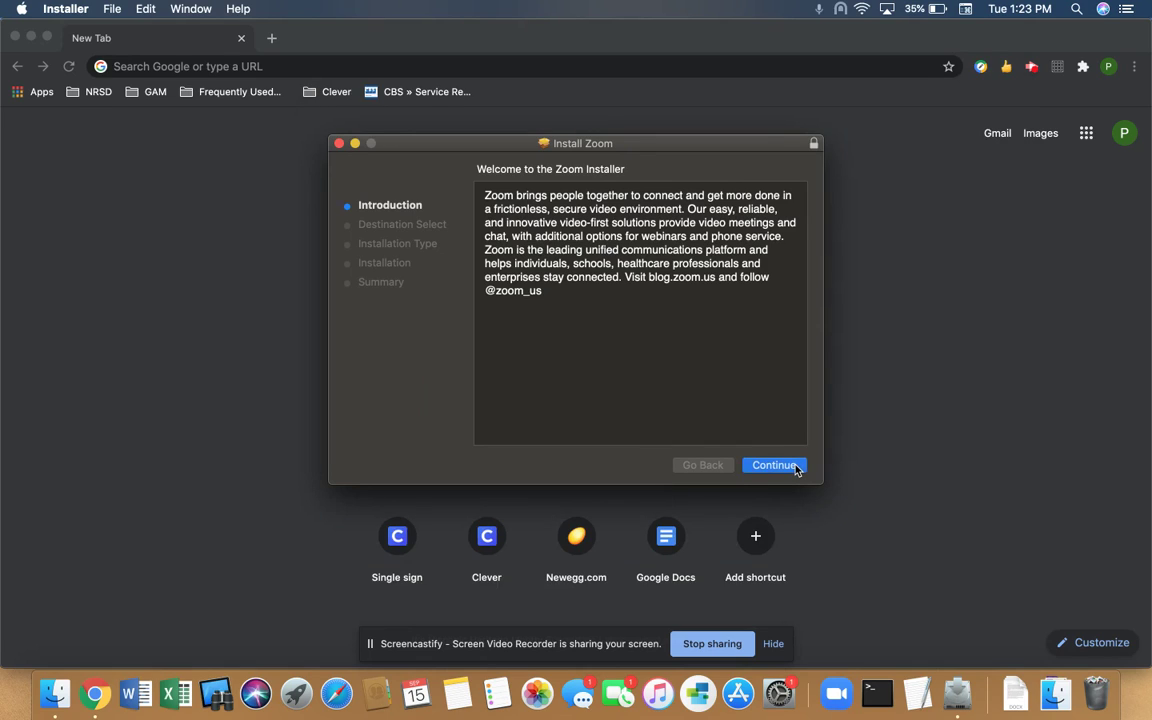
Continue past the introduction and begin the standard install on Macintosh HD.
click(774, 464)
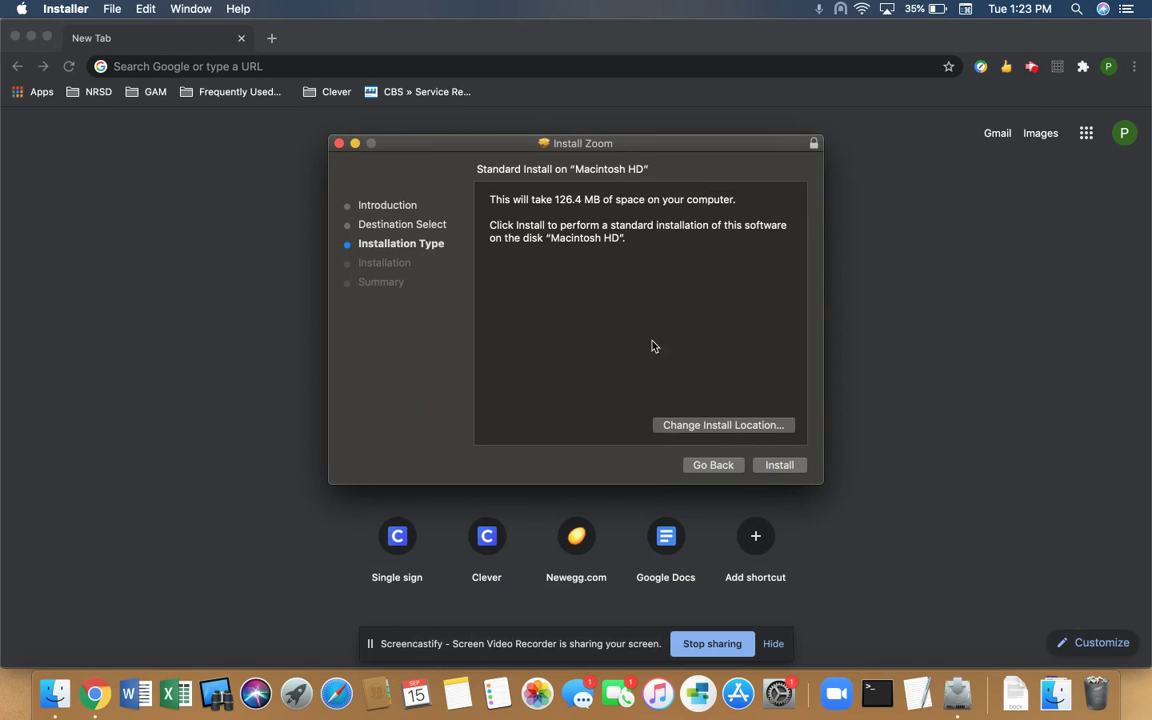
click(780, 464)
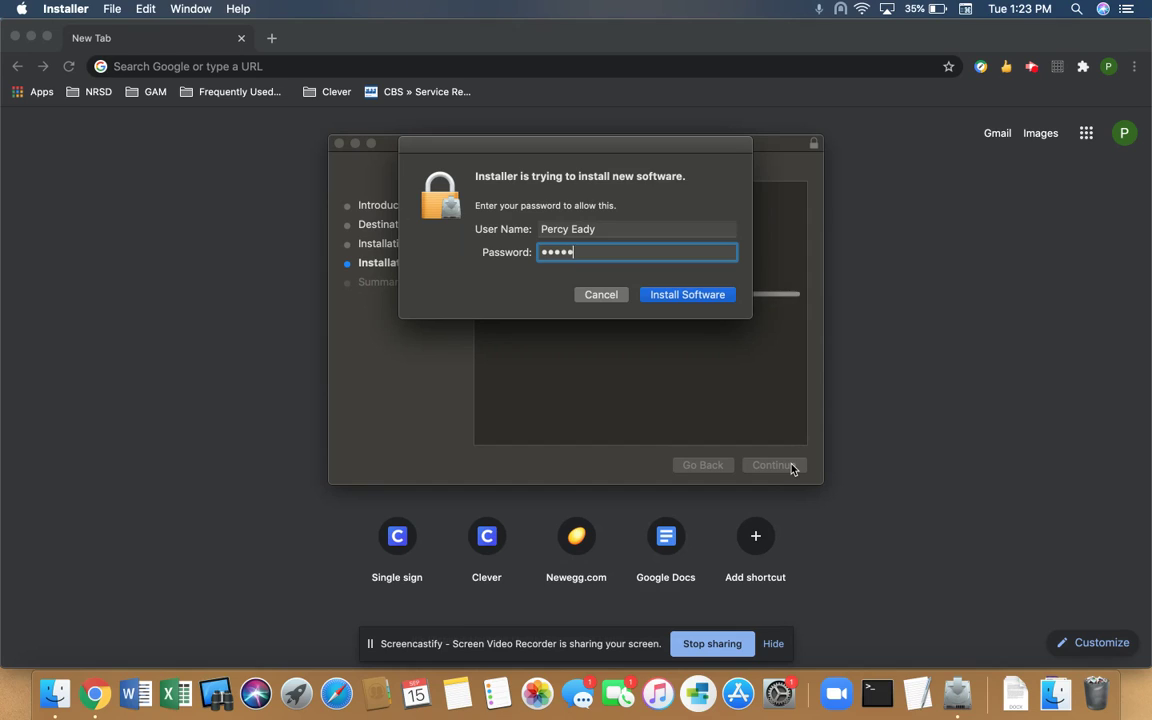
Authorize the install with the password, close the successful installer, and reach the Apple menu to restart.
click(686, 294)
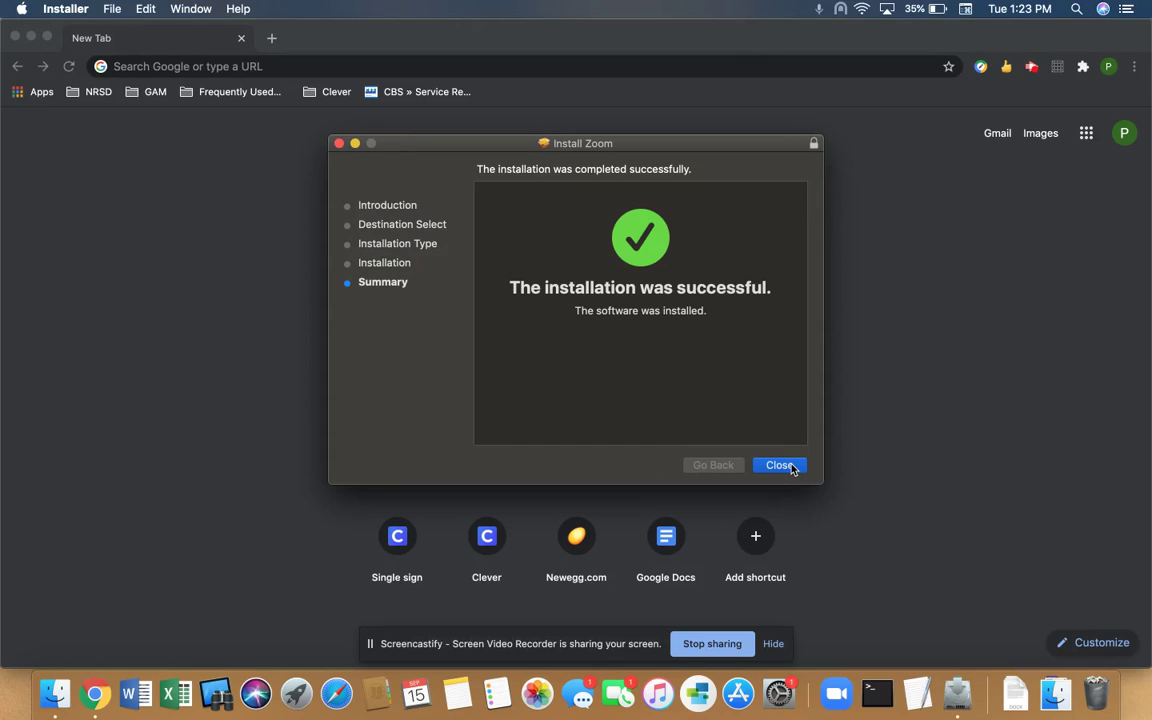
mouse_move(692, 310)
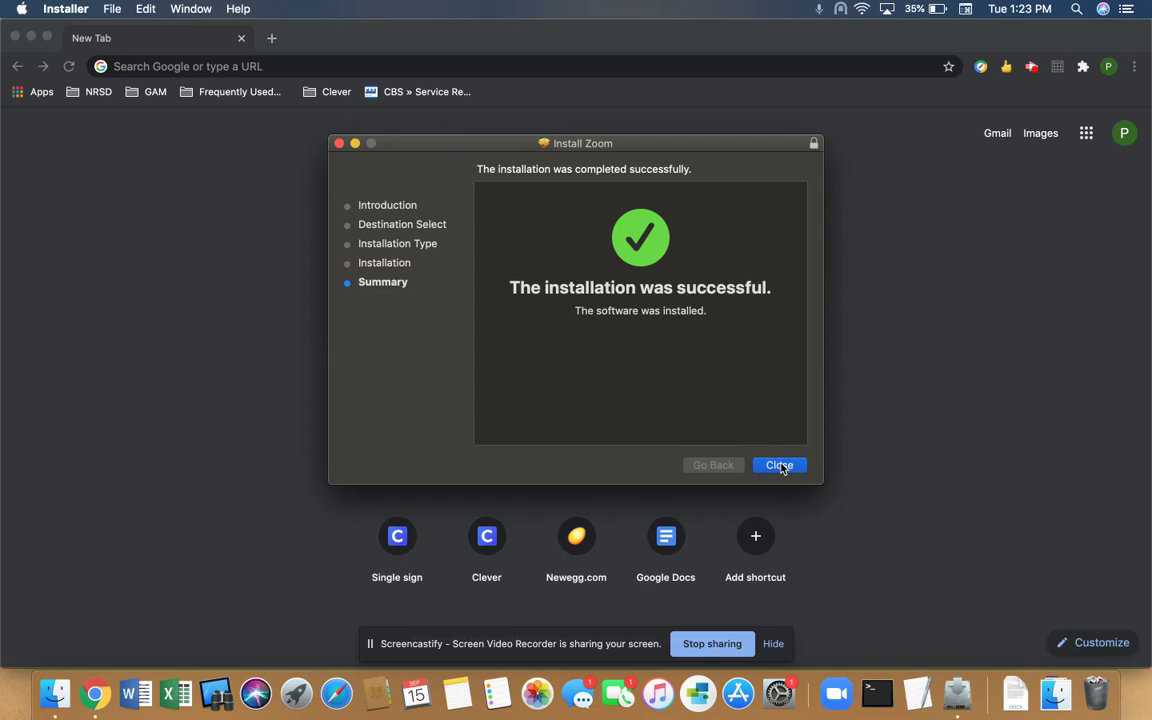
click(780, 464)
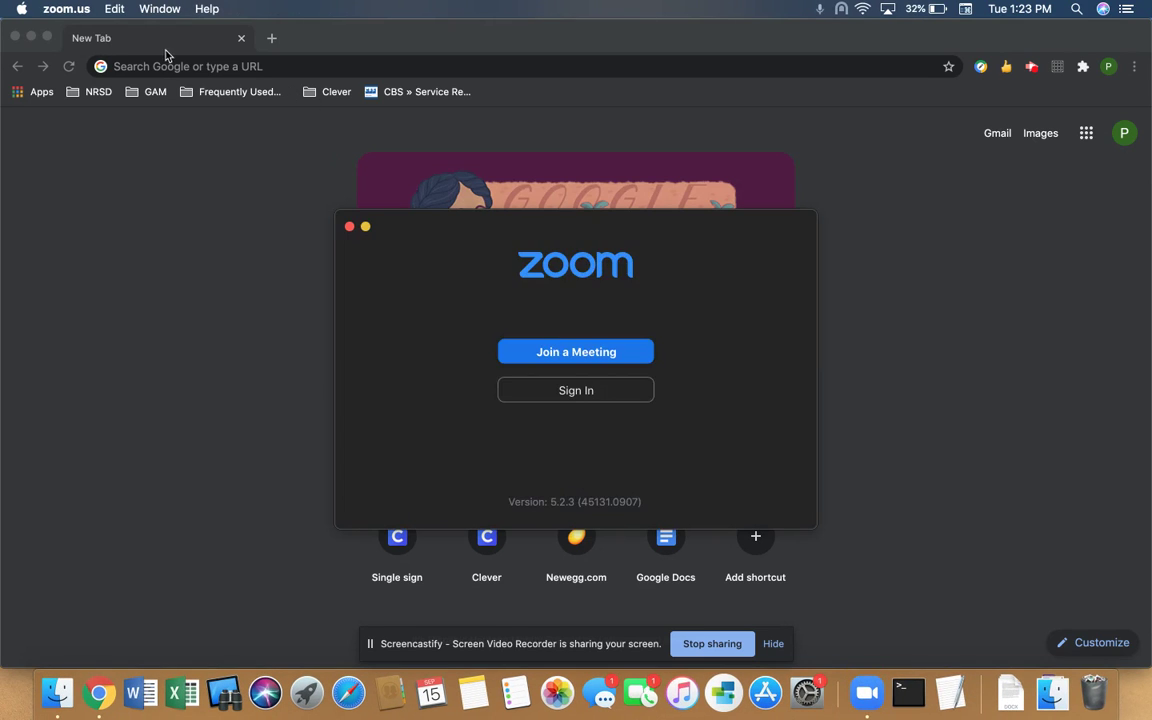
click(576, 388)
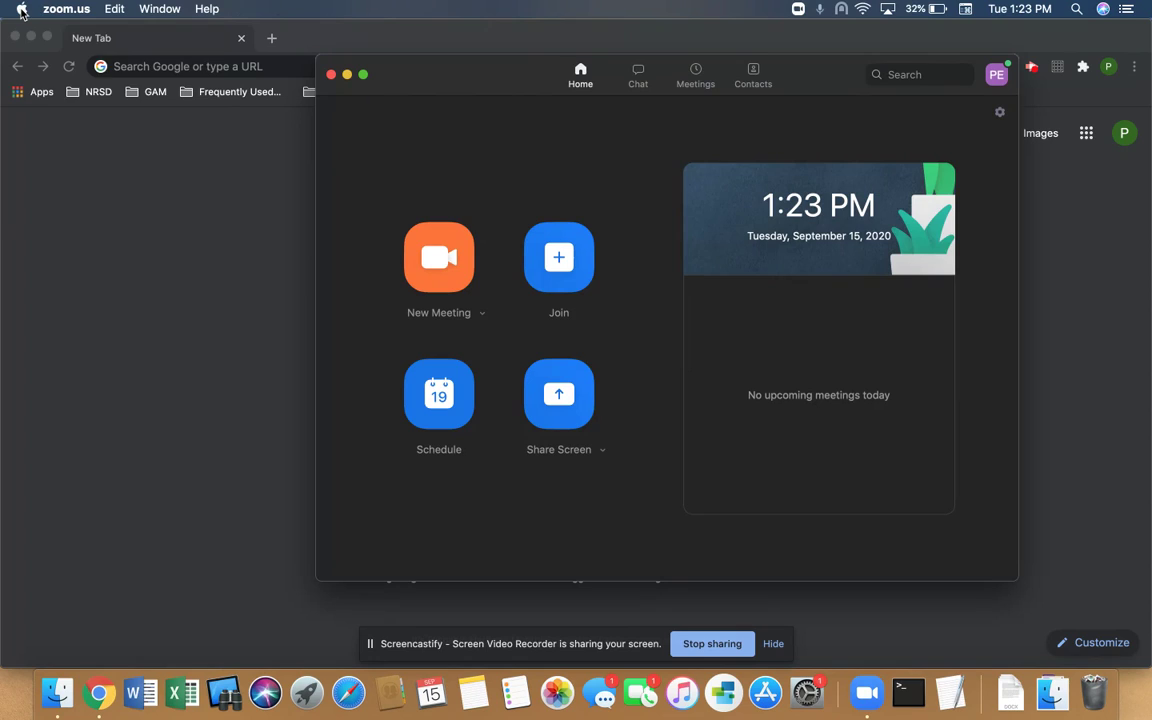
click(16, 8)
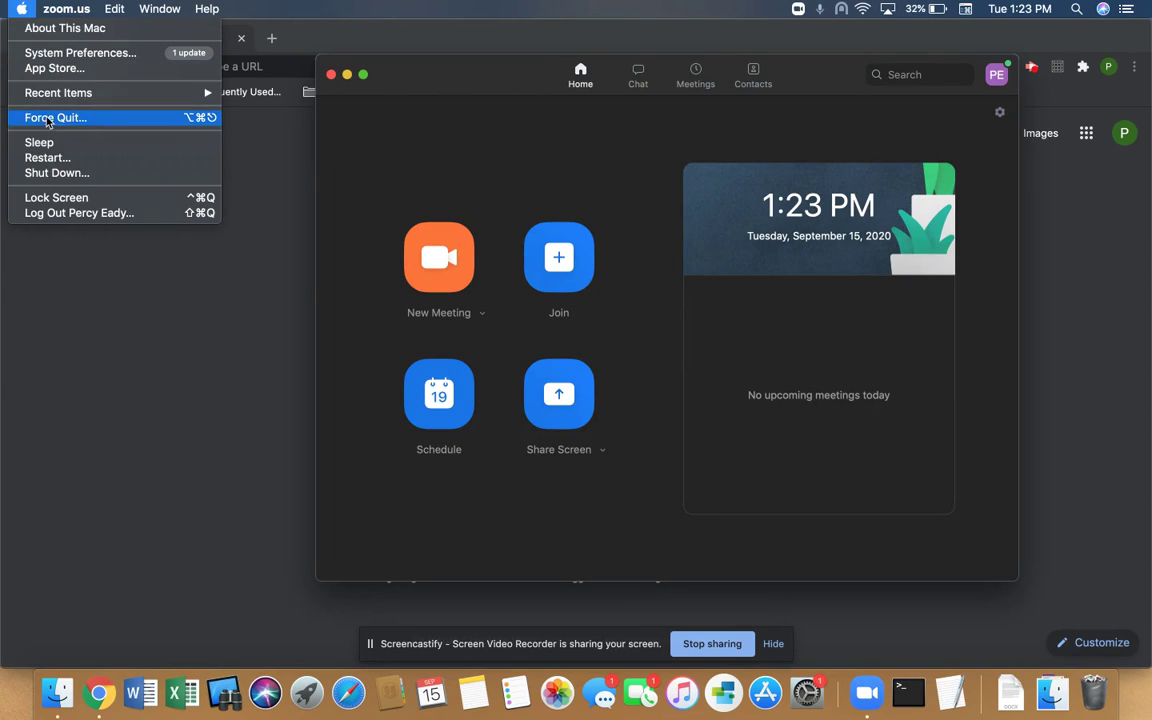
mouse_move(826, 38)
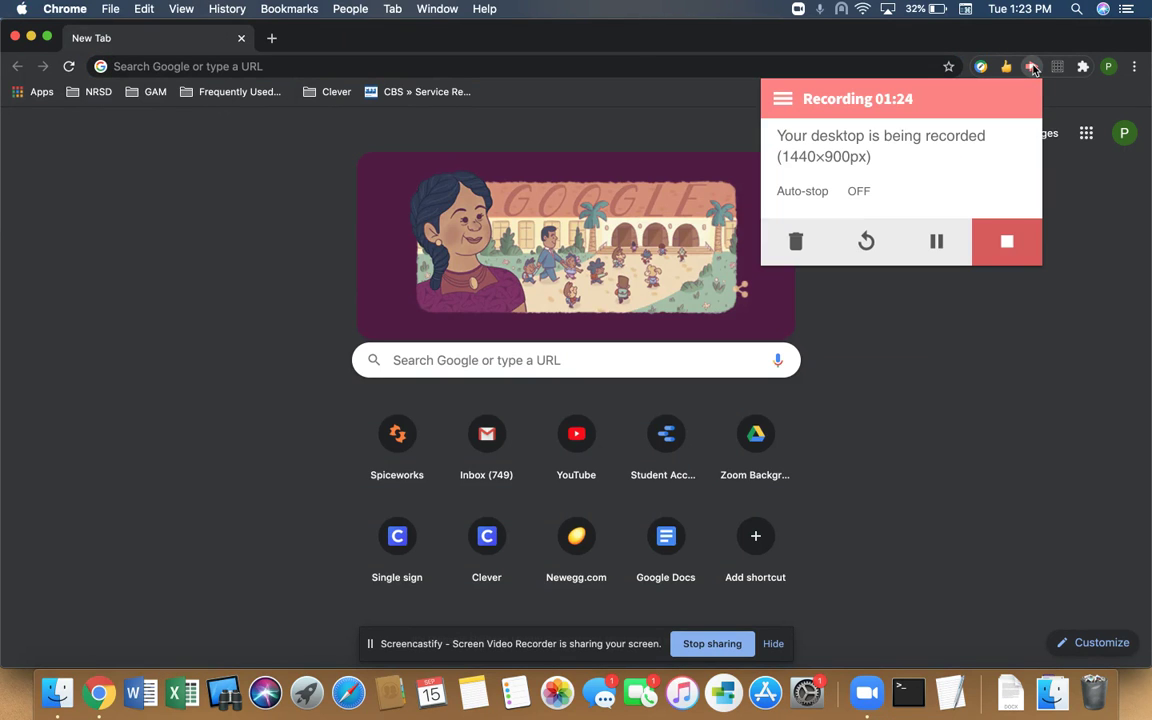
mouse_move(1036, 62)
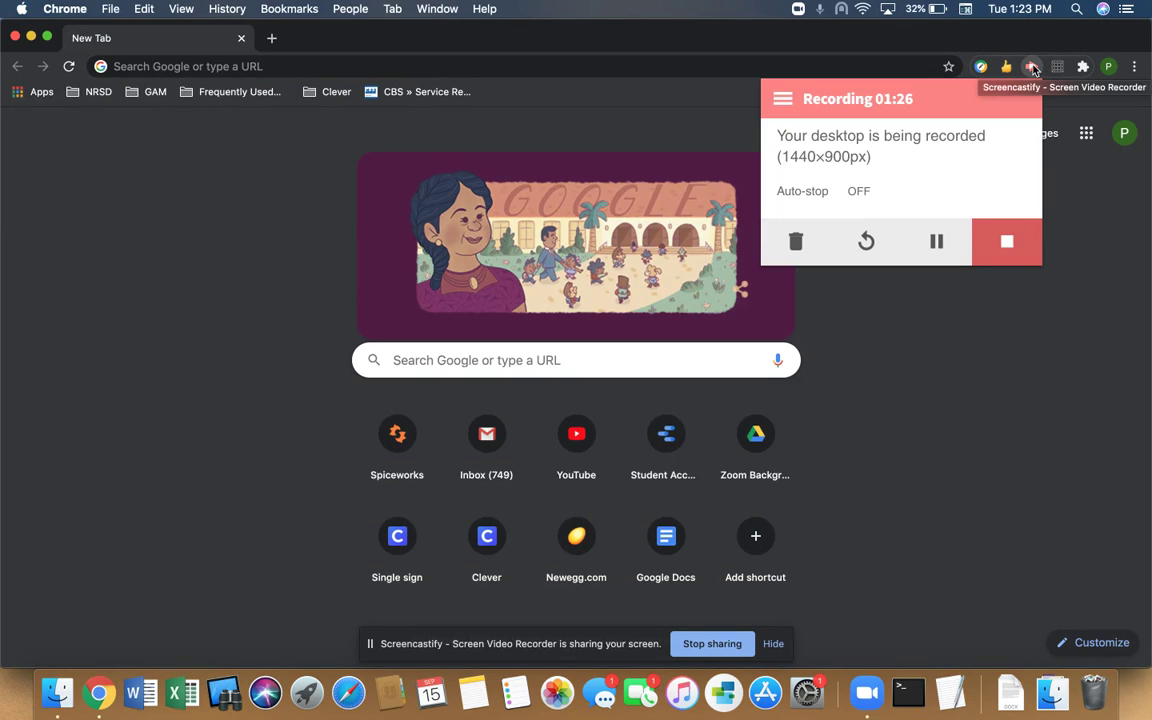